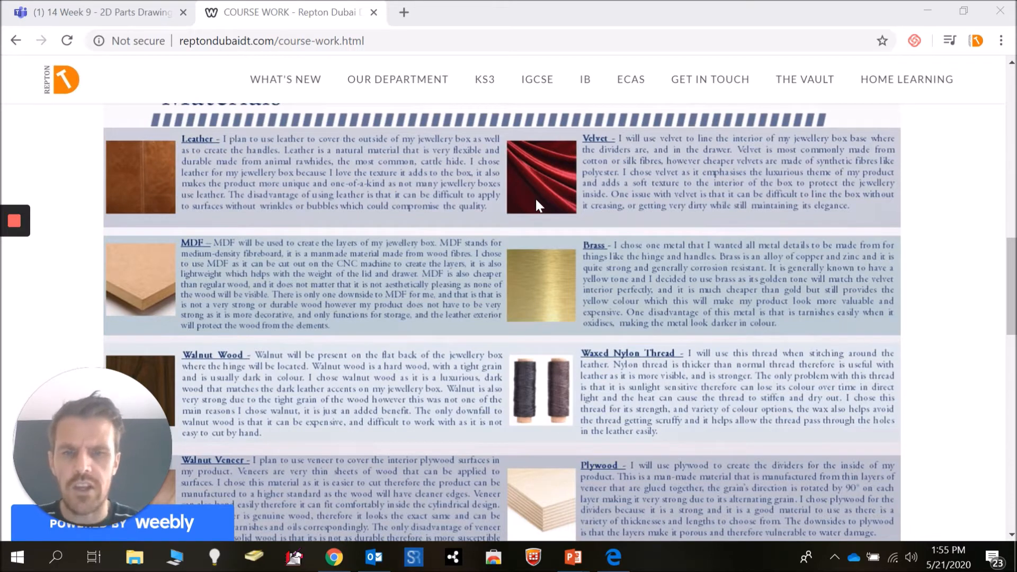
pyautogui.moveTo(524, 196)
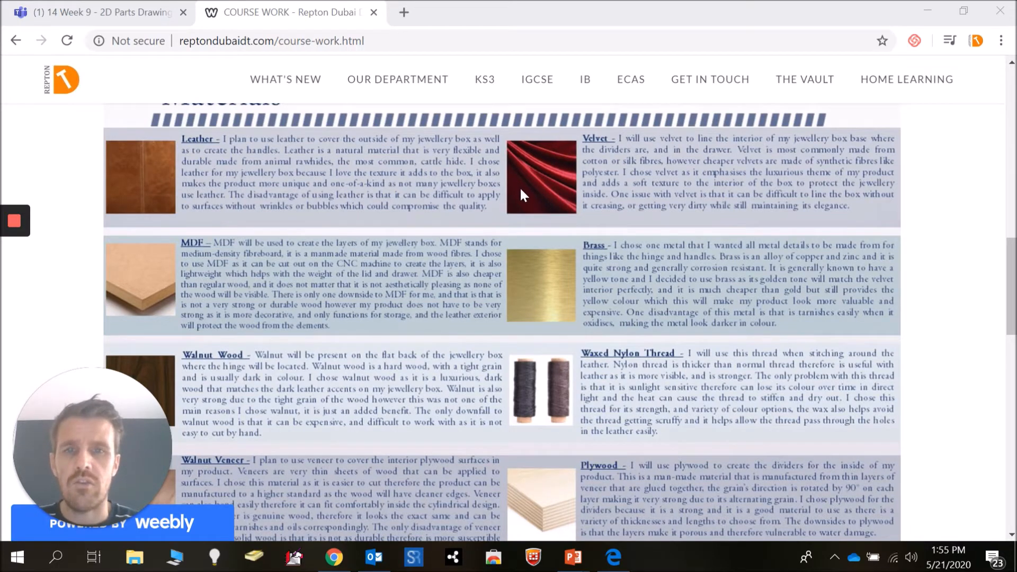
pyautogui.scroll(3)
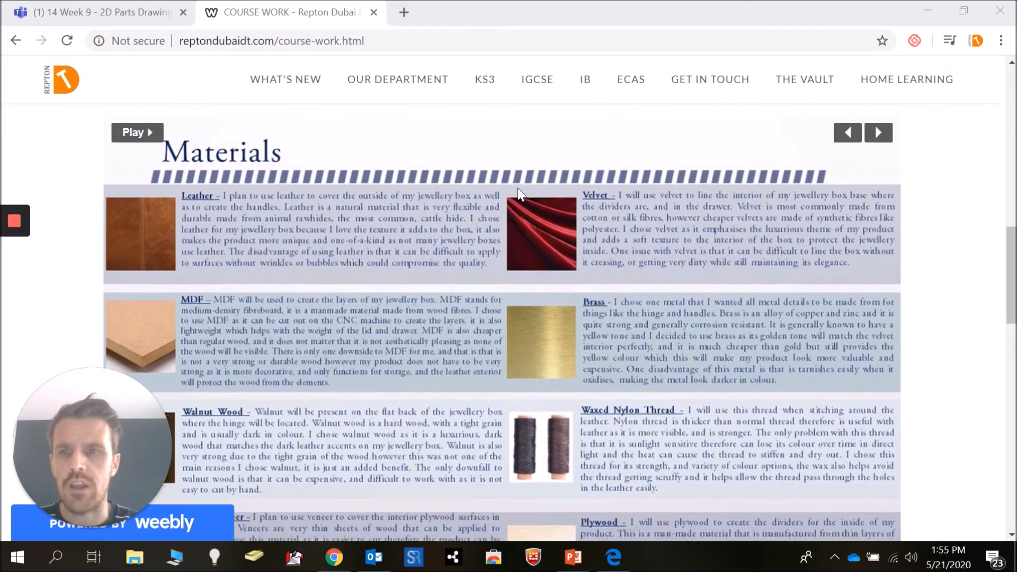
pyautogui.scroll(3)
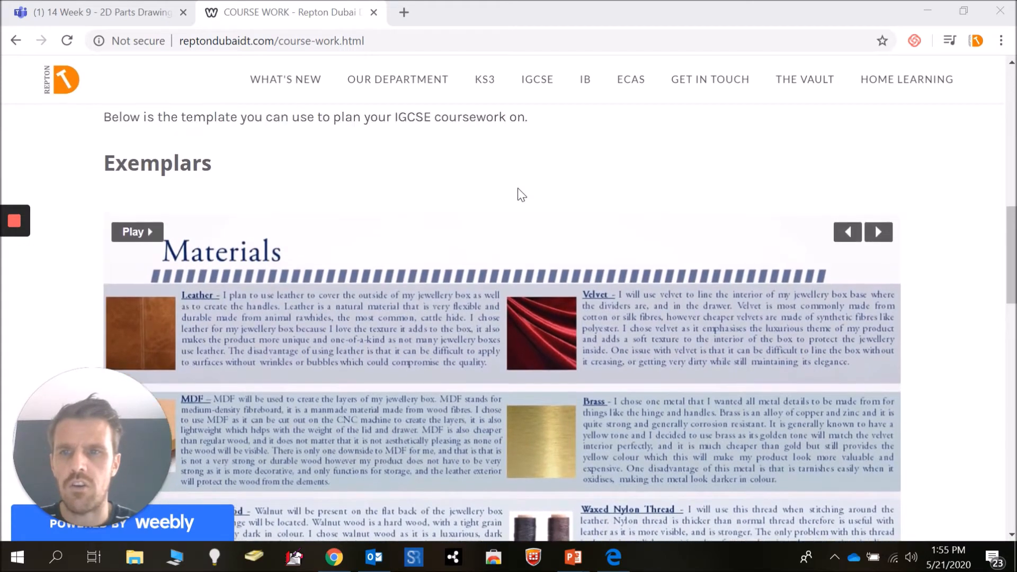
pyautogui.scroll(-3)
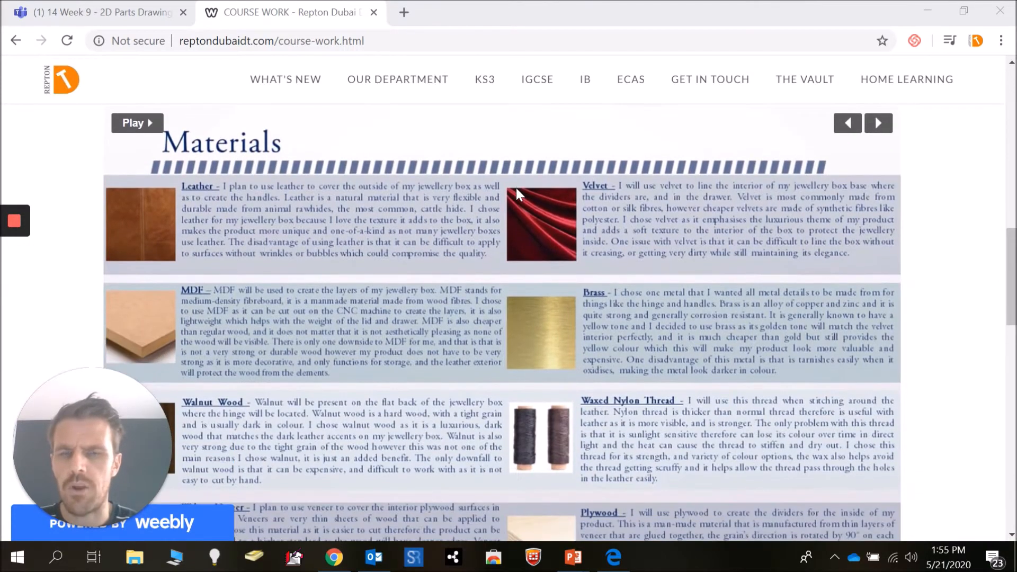
pyautogui.moveTo(185, 219)
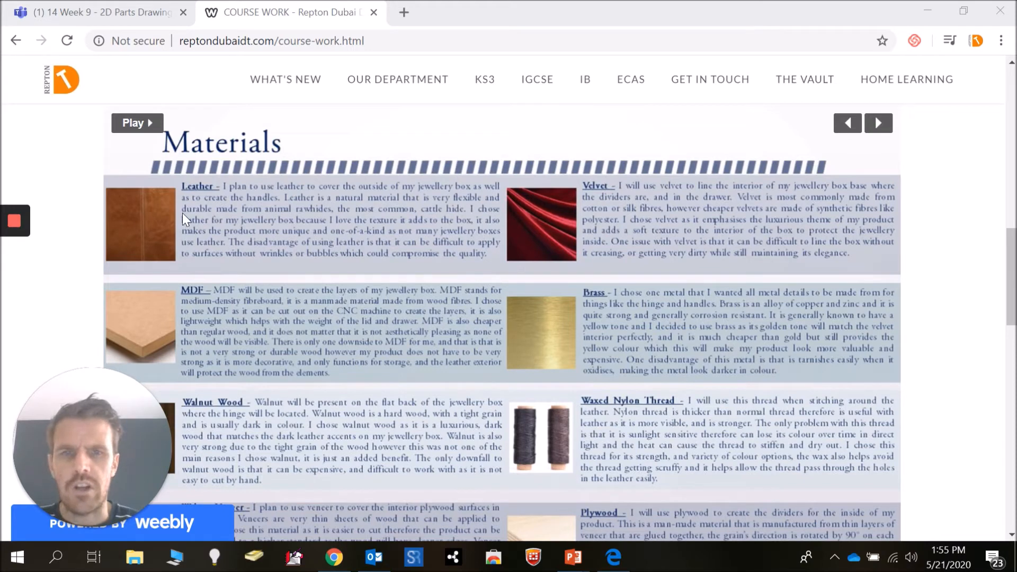
pyautogui.moveTo(558, 217)
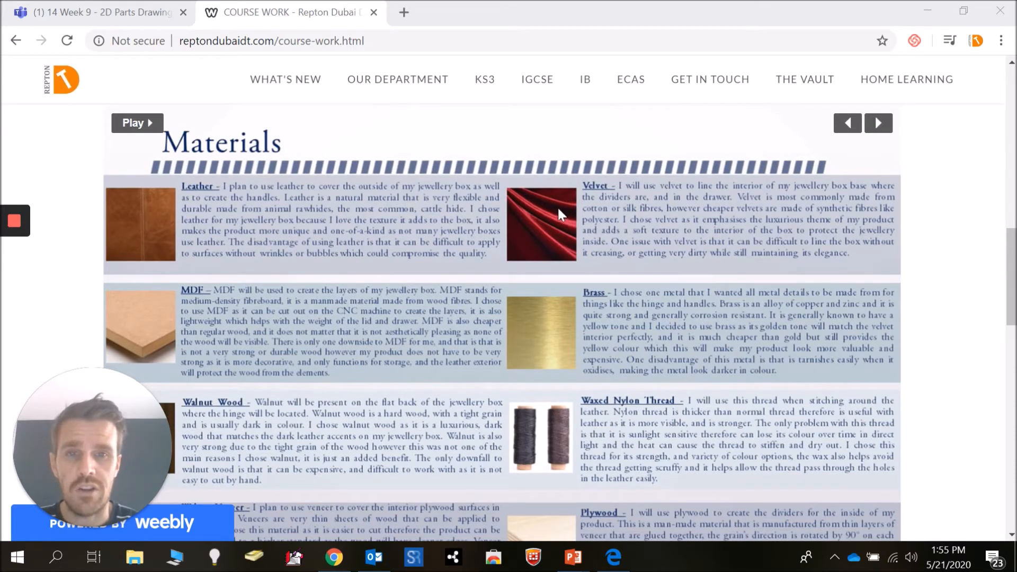
pyautogui.moveTo(609, 350)
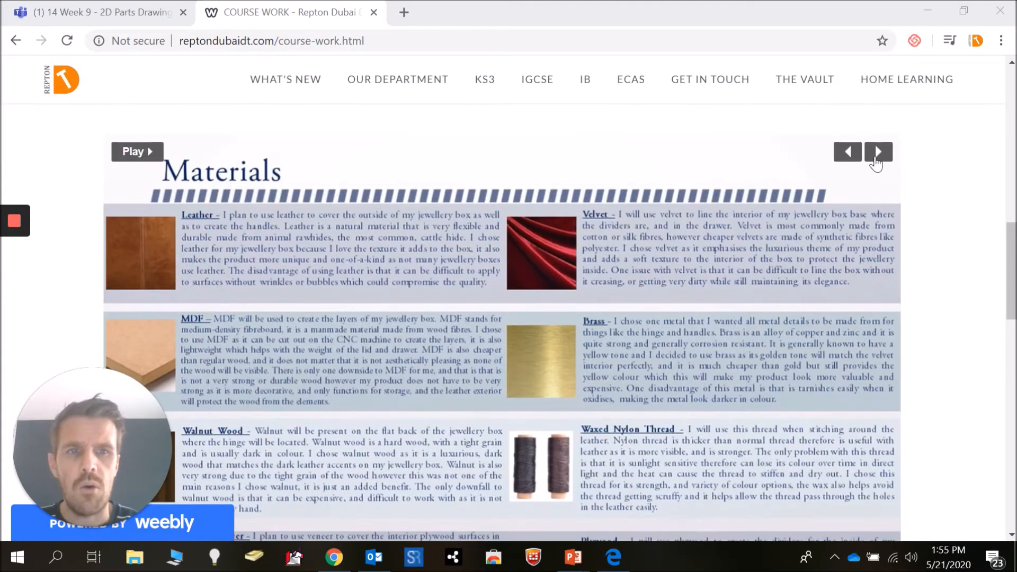
pyautogui.click(879, 151)
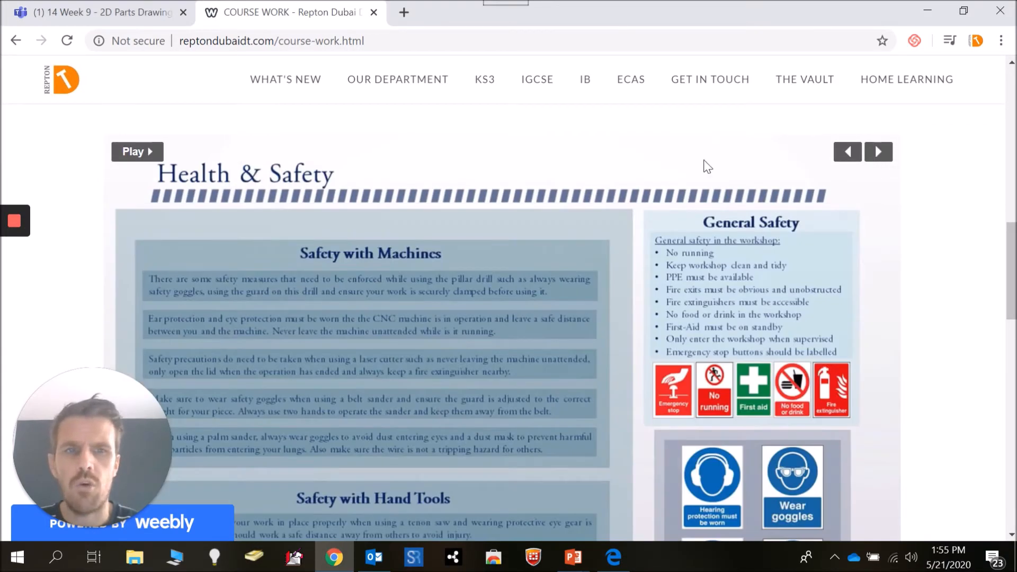
pyautogui.click(879, 152)
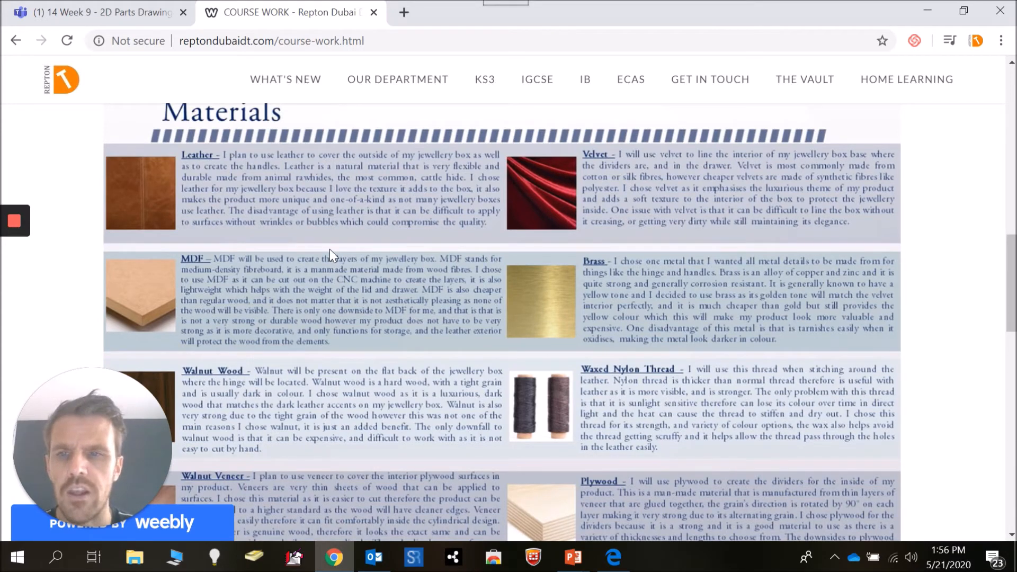
pyautogui.moveTo(373, 199)
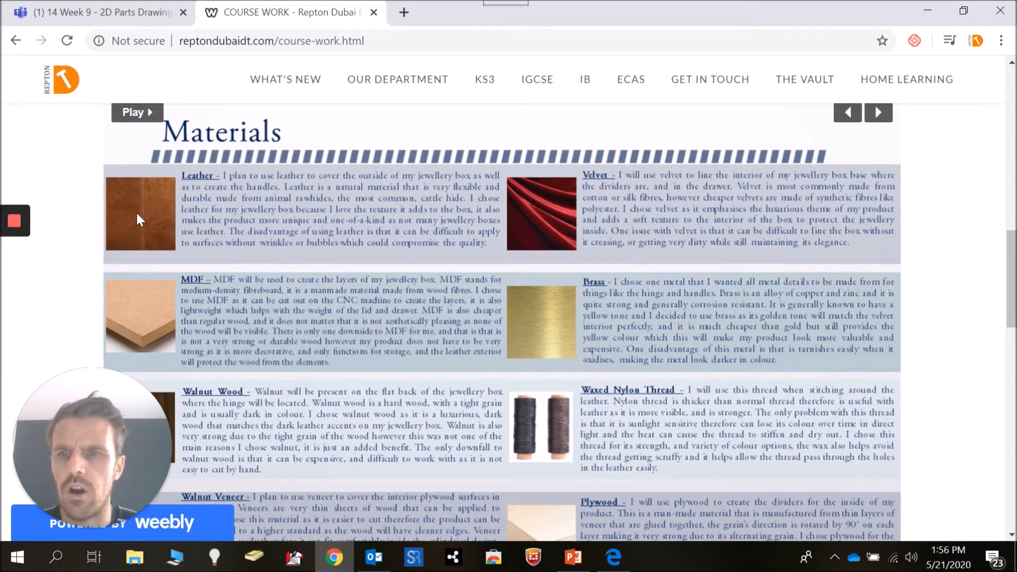
pyautogui.moveTo(201, 217)
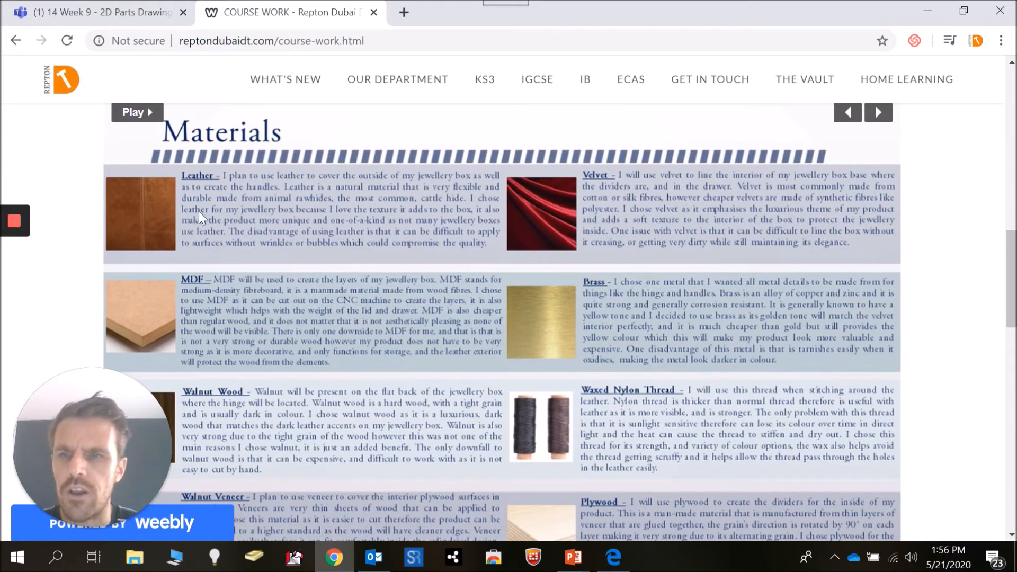
pyautogui.moveTo(156, 189)
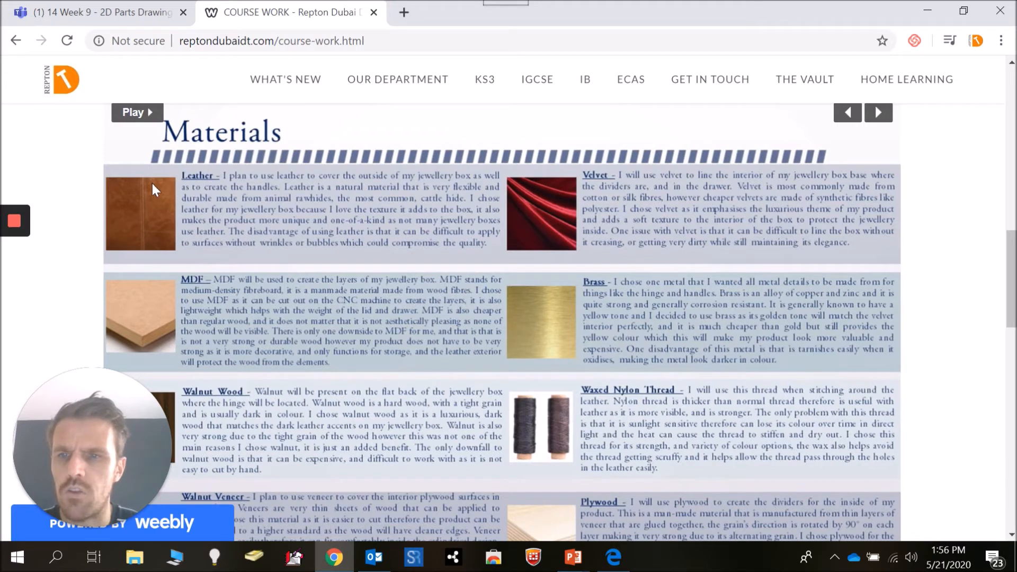
pyautogui.moveTo(388, 247)
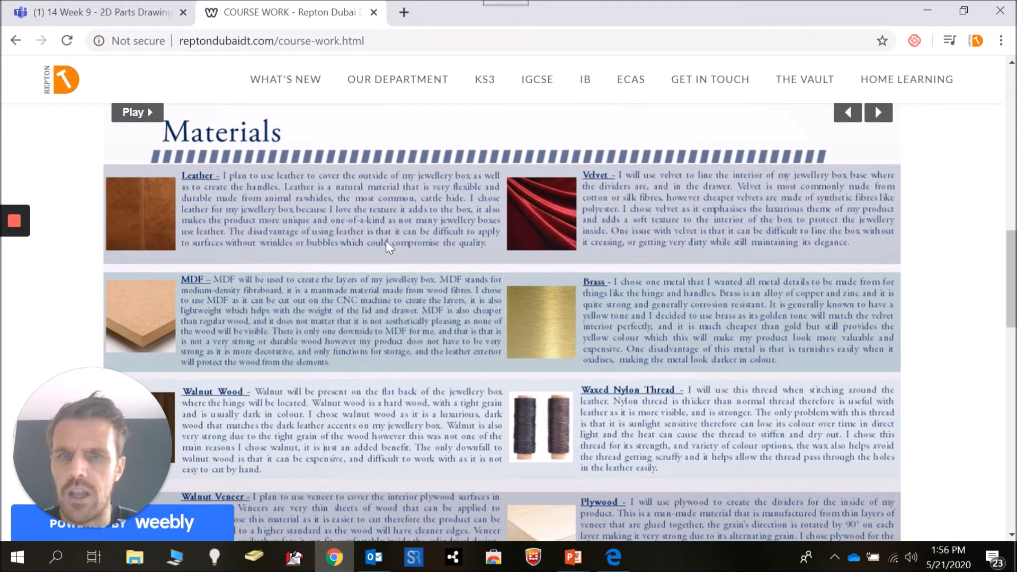
pyautogui.moveTo(540, 315)
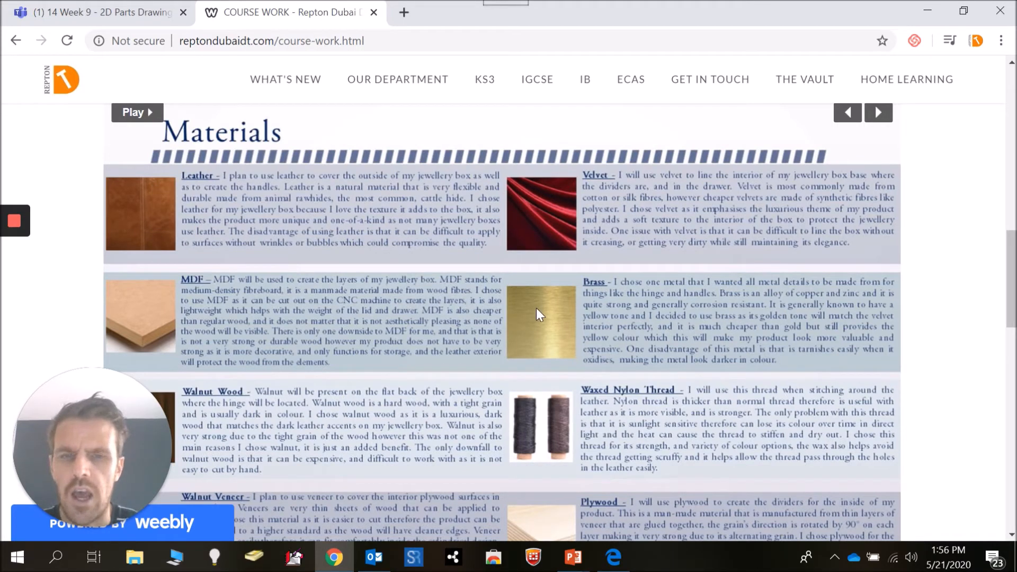
pyautogui.moveTo(201, 185)
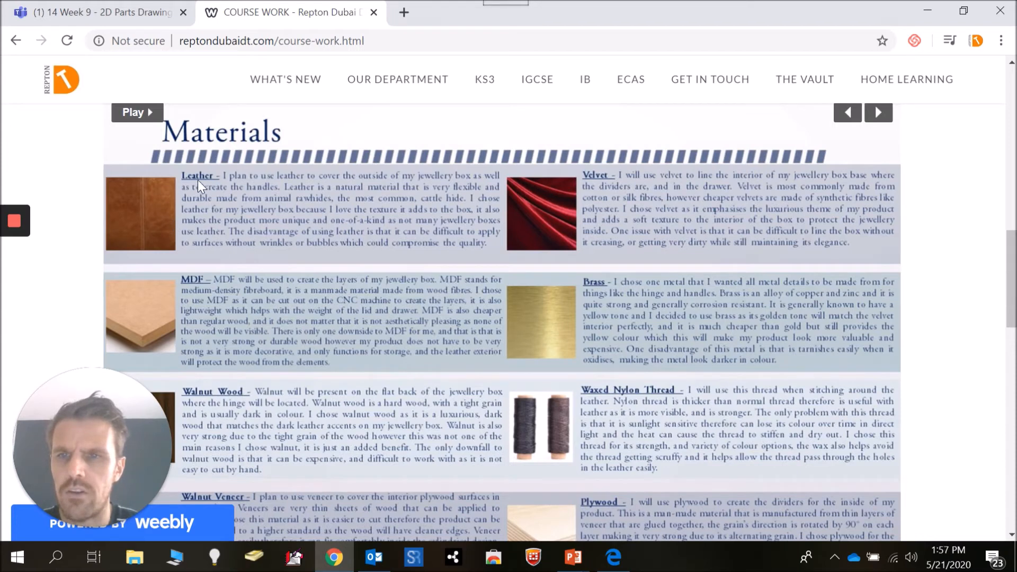
pyautogui.moveTo(454, 190)
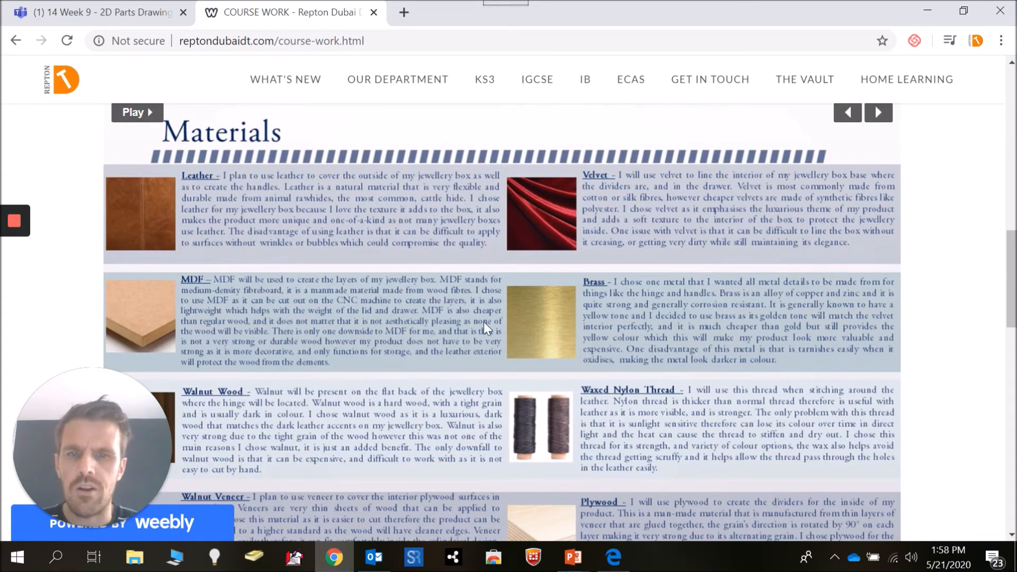
pyautogui.scroll(-3)
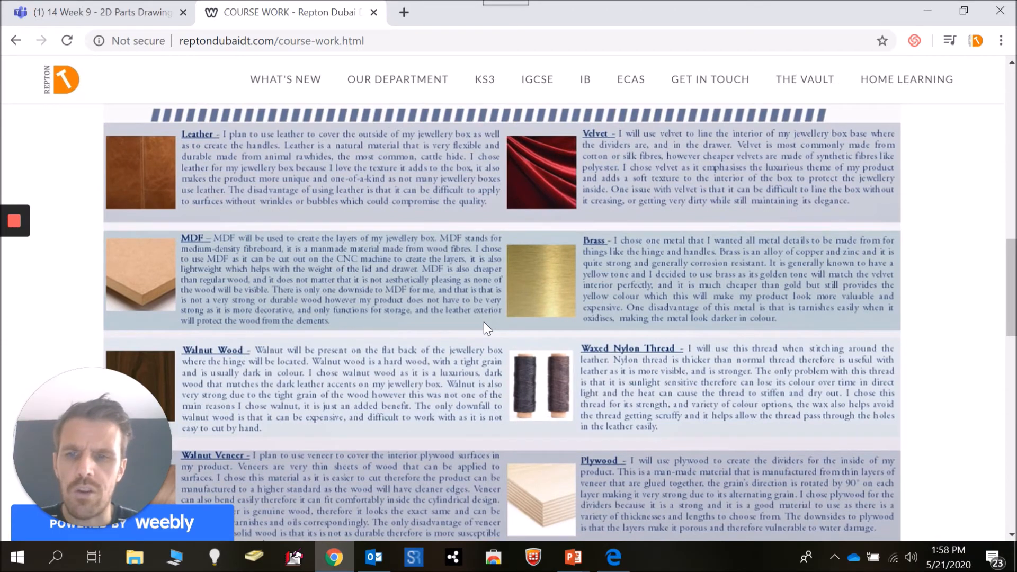
pyautogui.scroll(-3)
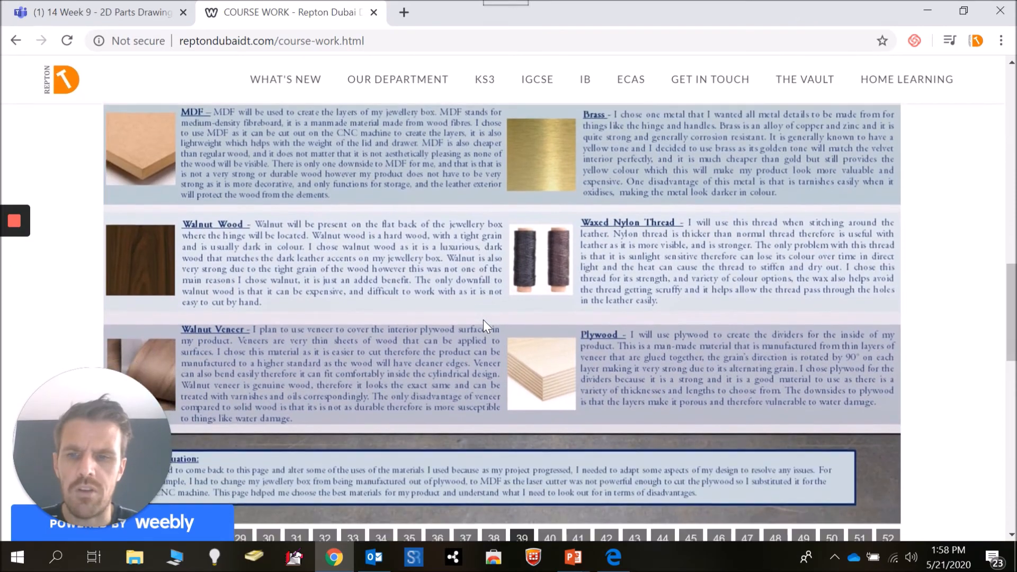
pyautogui.scroll(-3)
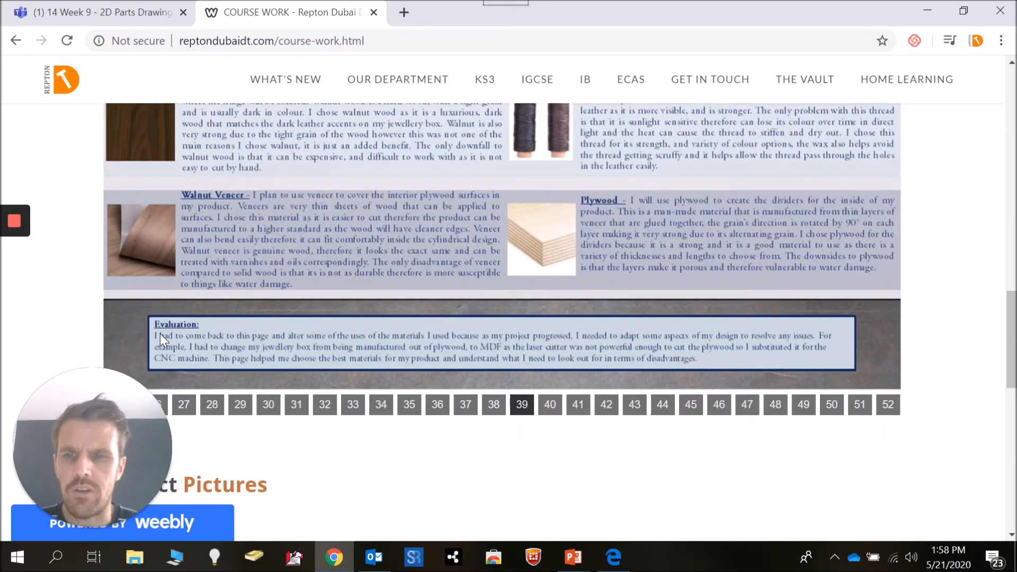
pyautogui.moveTo(380, 370)
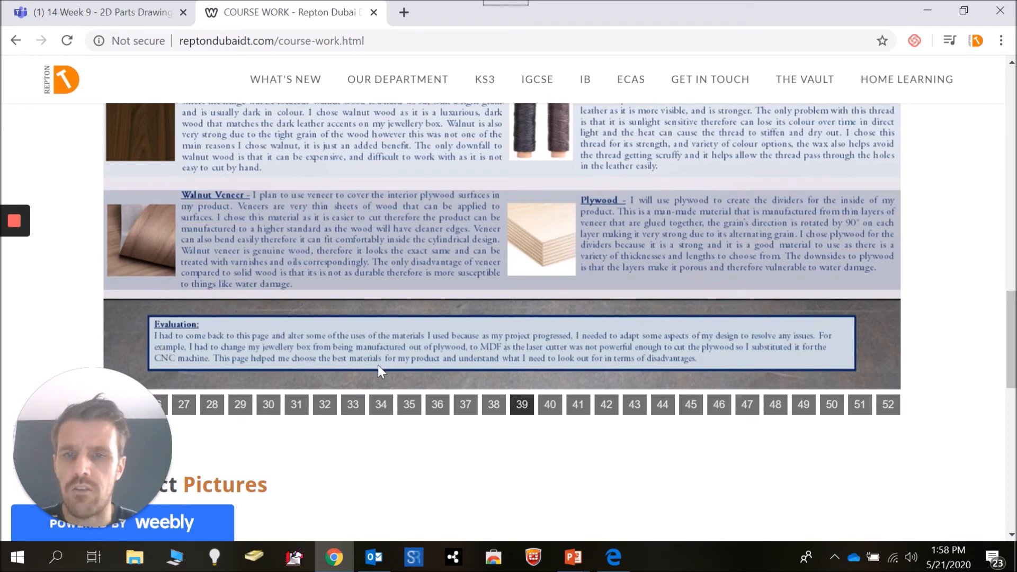
pyautogui.scroll(3)
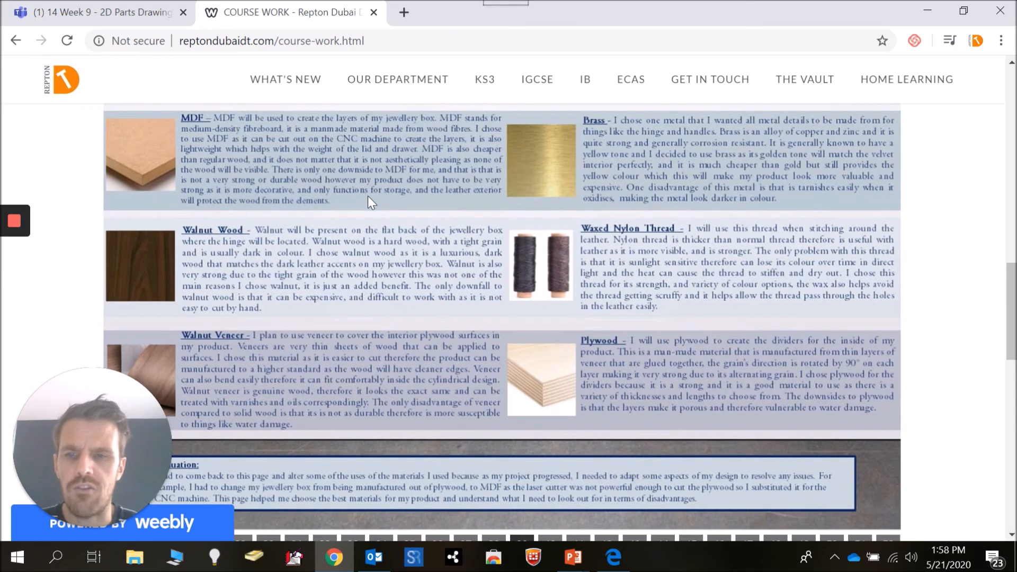
pyautogui.moveTo(442, 311)
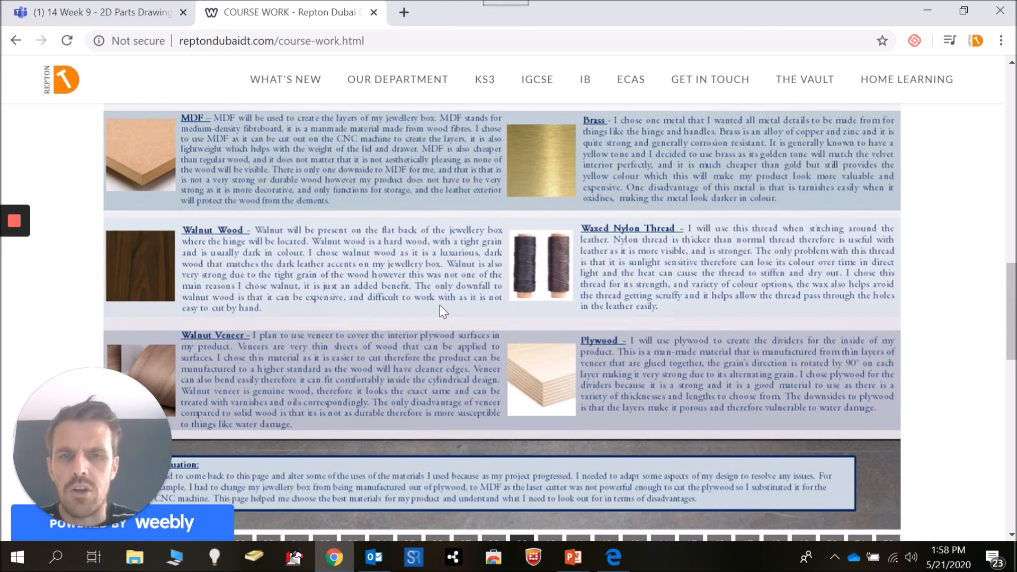
pyautogui.scroll(3)
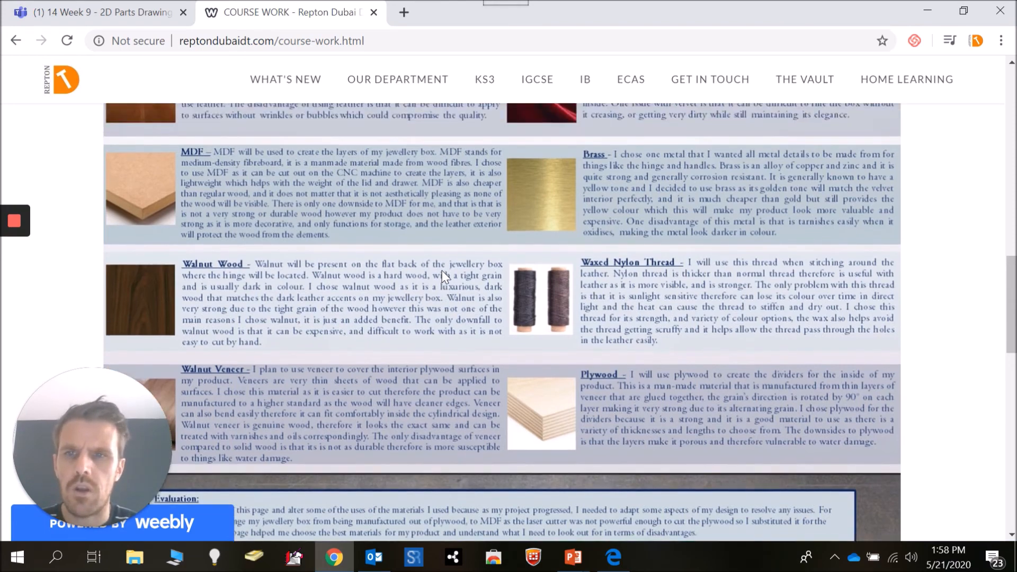
pyautogui.scroll(3)
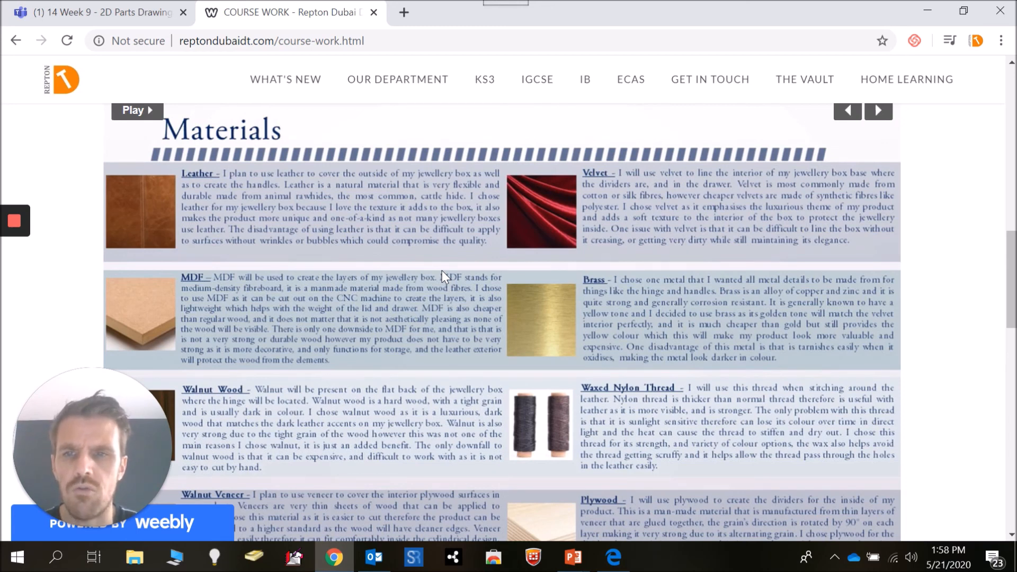
pyautogui.moveTo(386, 198)
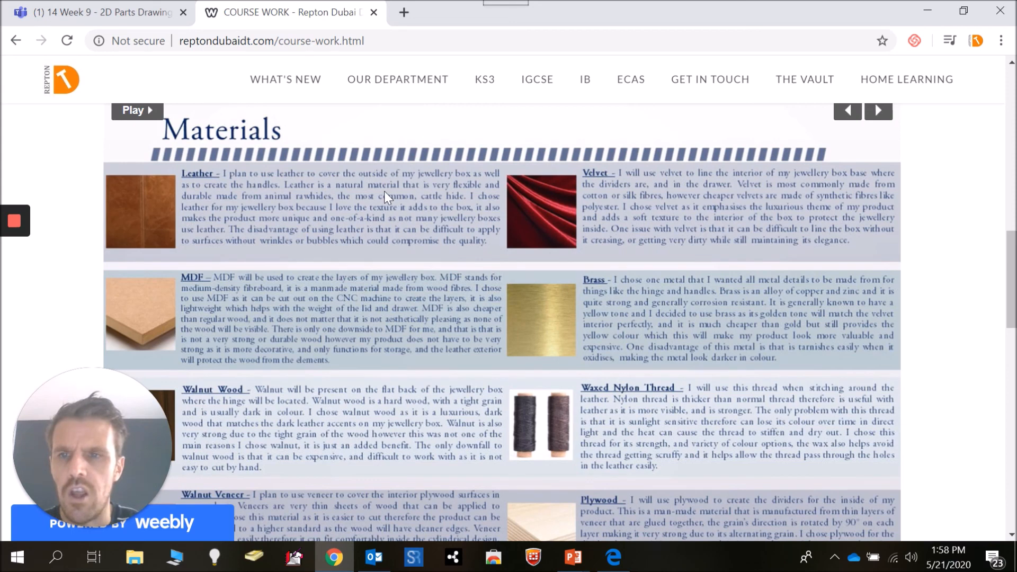
pyautogui.moveTo(596, 216)
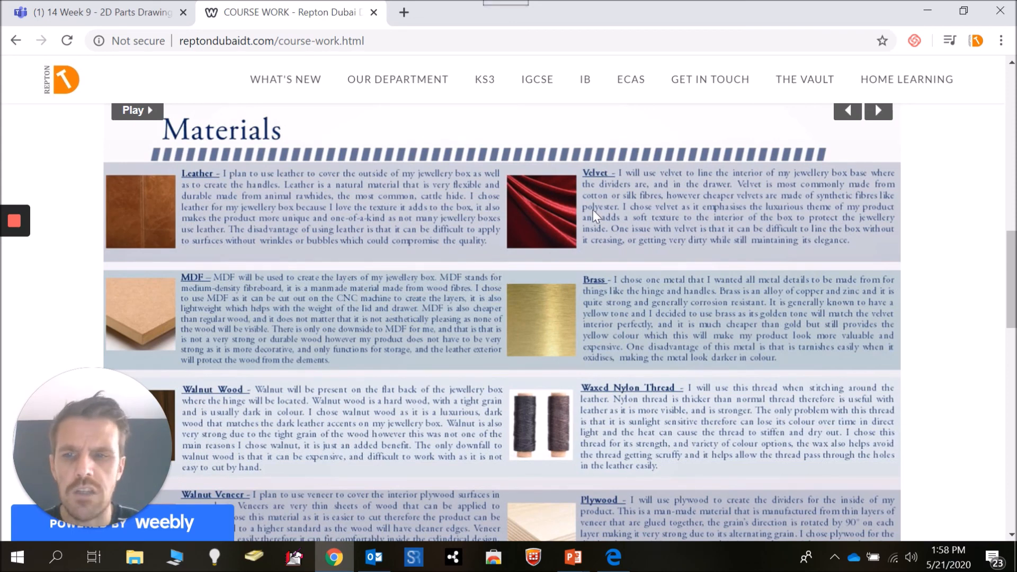